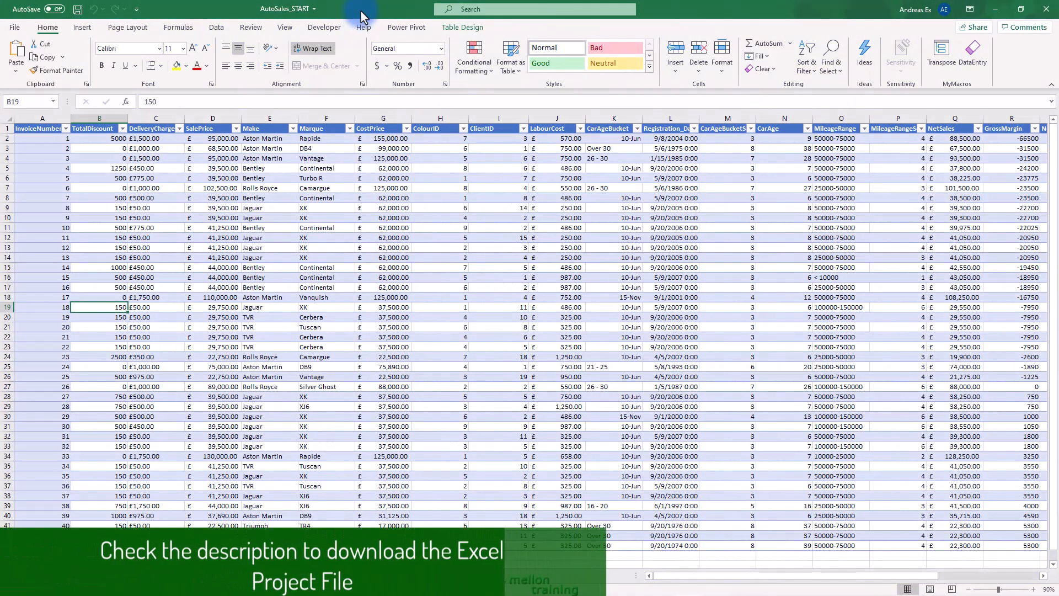
mouse_move(399, 32)
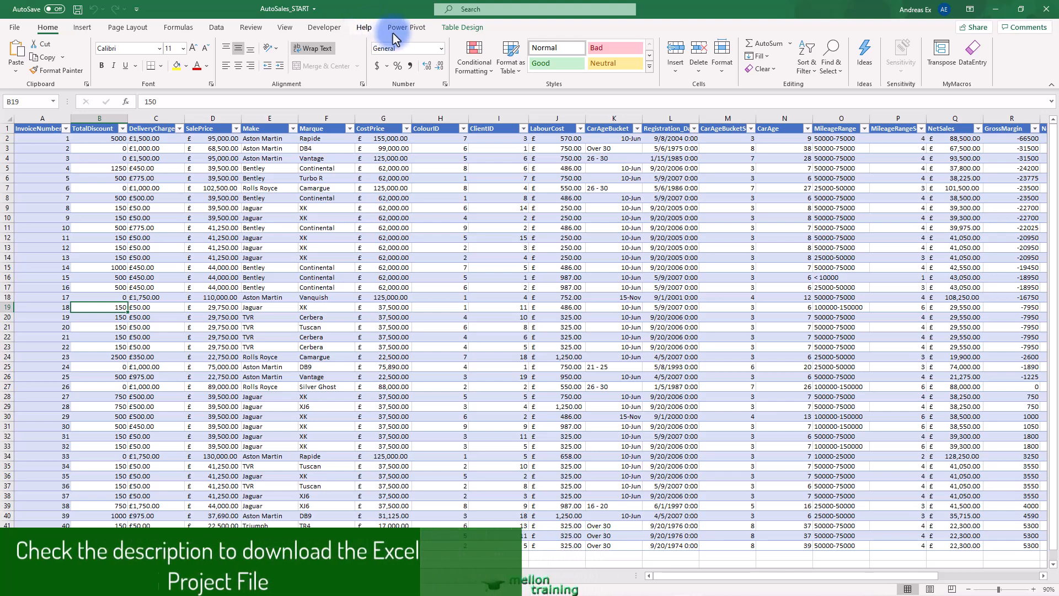
Step: Launch the Power Pivot Manage window to show the AutoSales data model
click(406, 27)
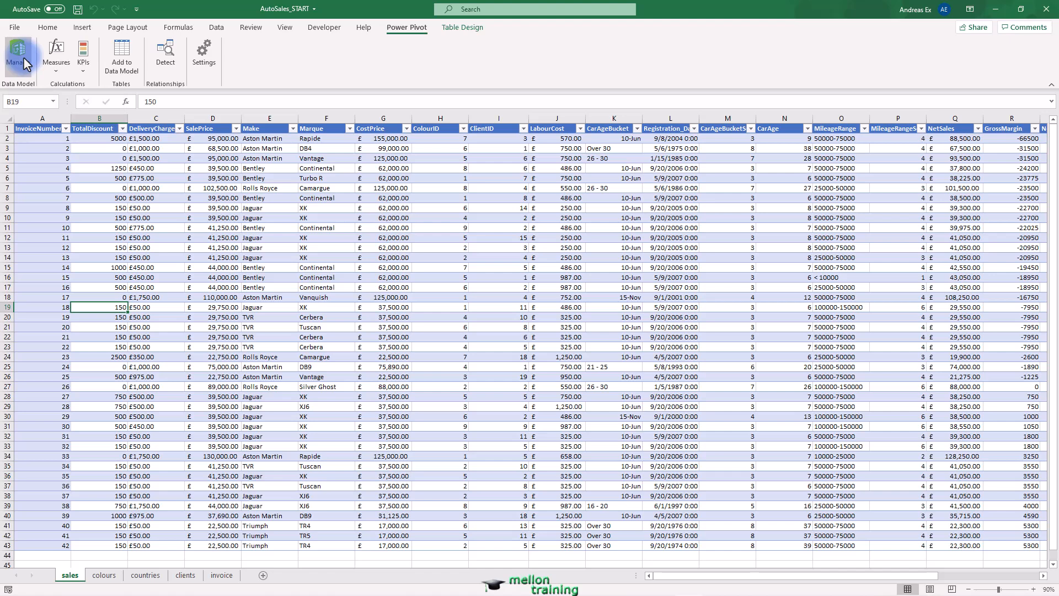
click(17, 51)
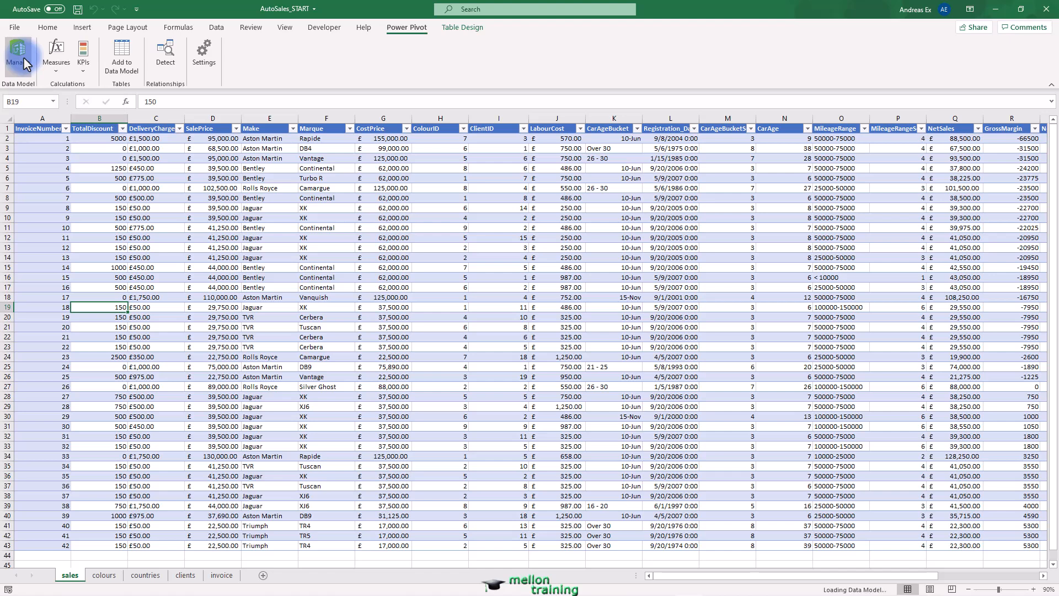
click(18, 55)
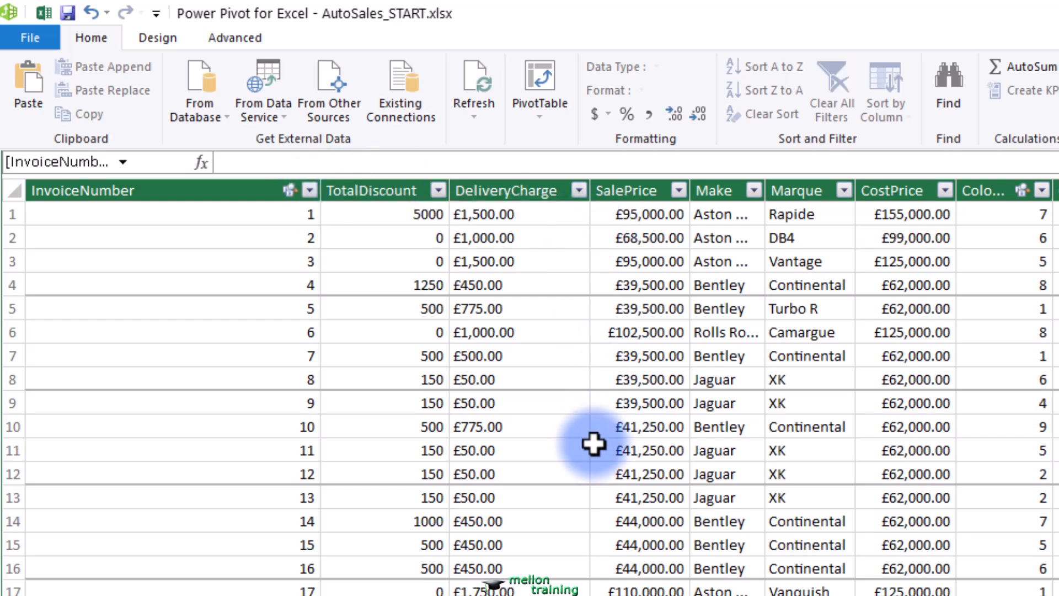
Step: Enter the formula NumberOfCarsSold:=COUNTROWS(sales) in the formula bar
text(Numbe)
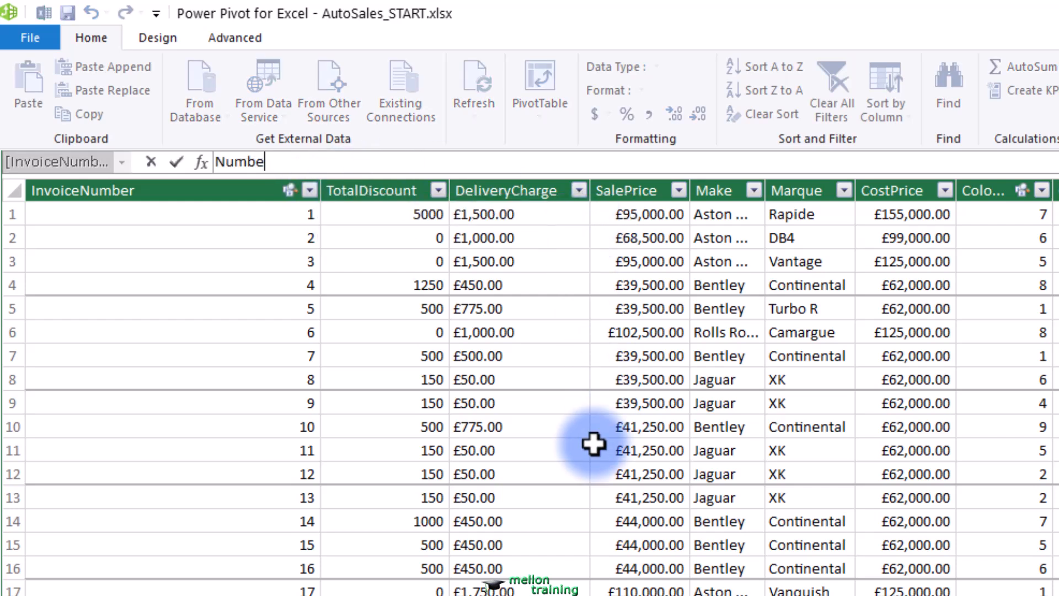
text(rOfC)
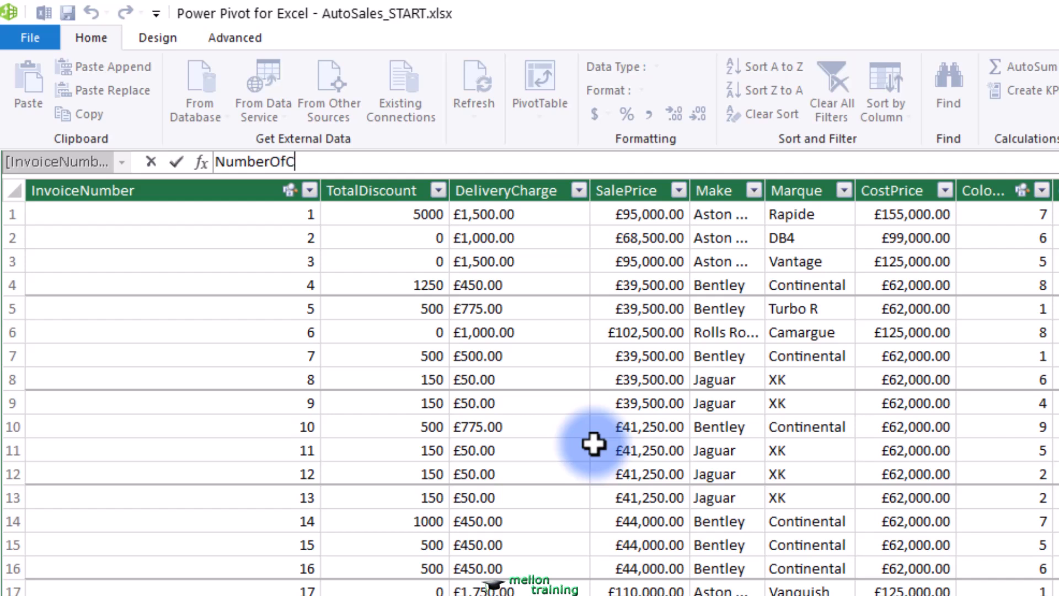
text(arsS)
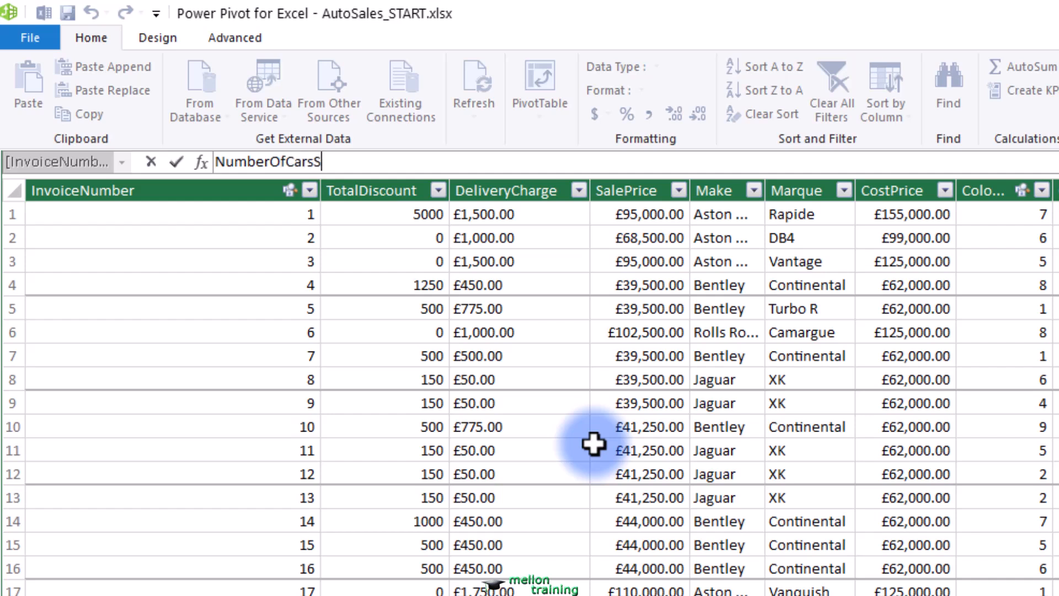
text(old:)
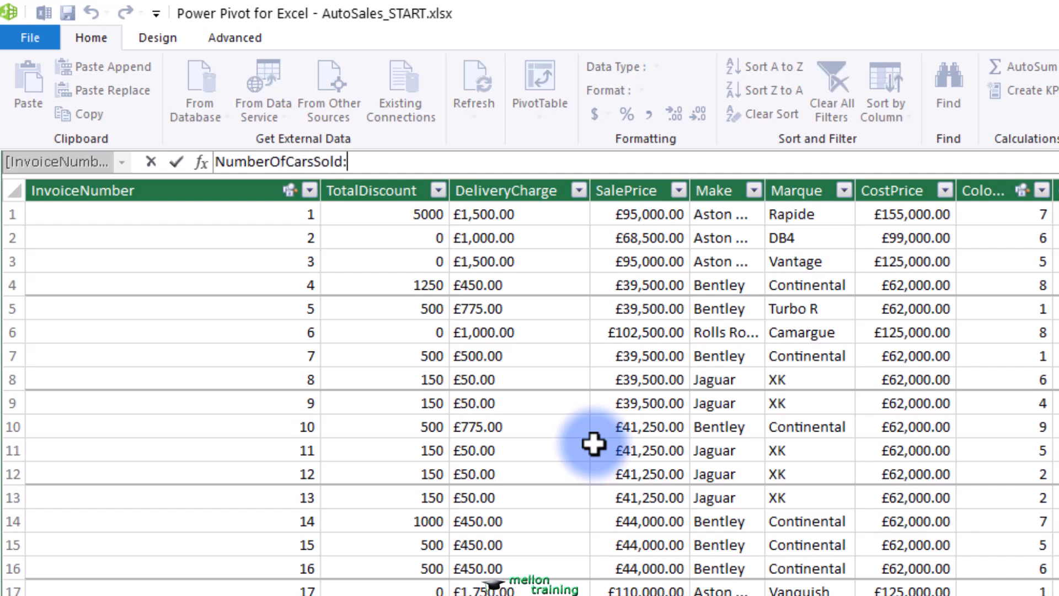
text(=)
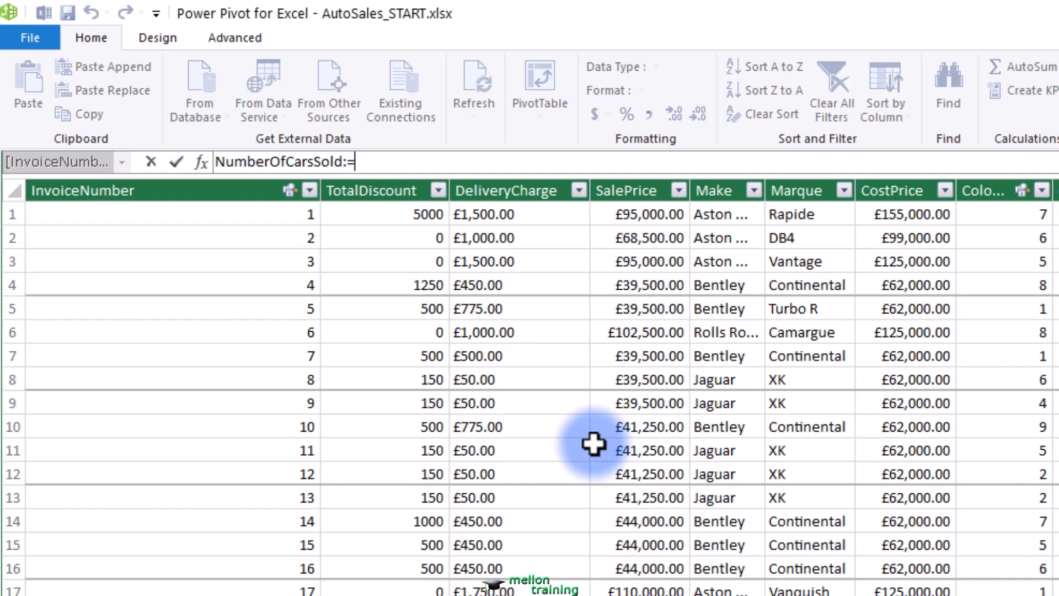
text(COUNTROWS()
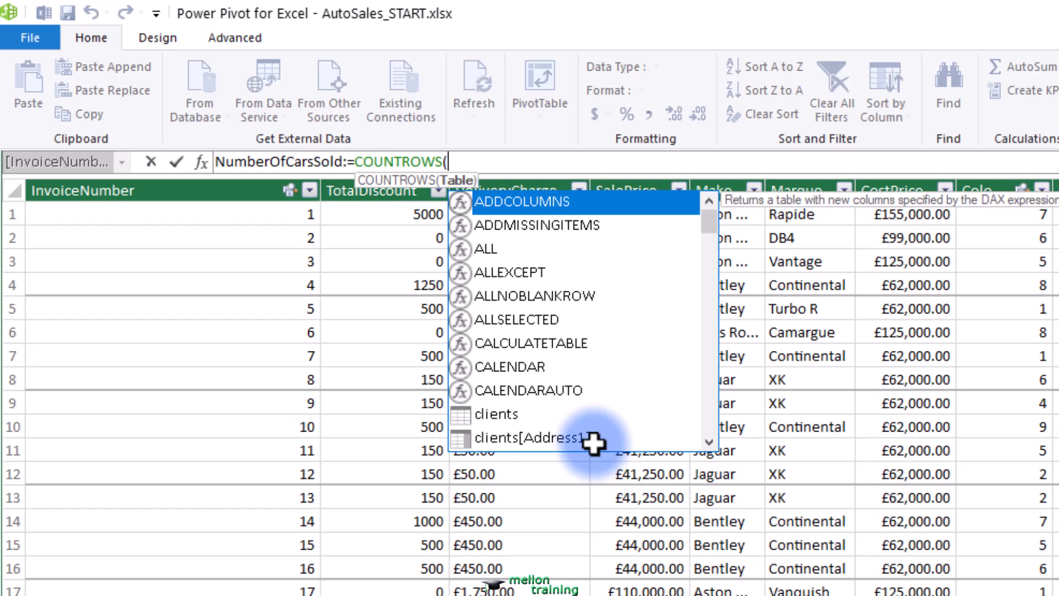
text(sales)
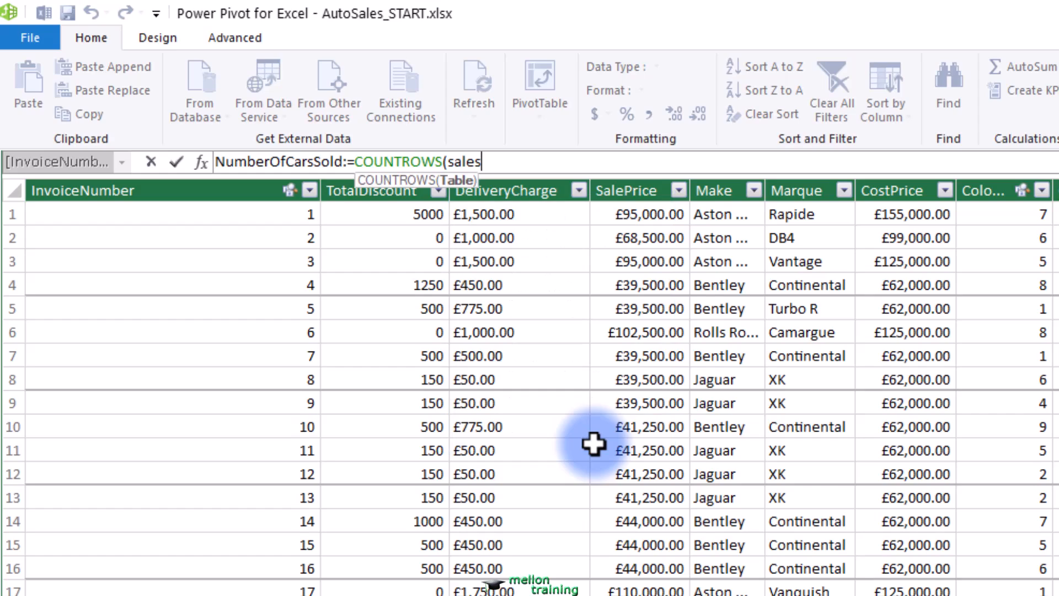
text())
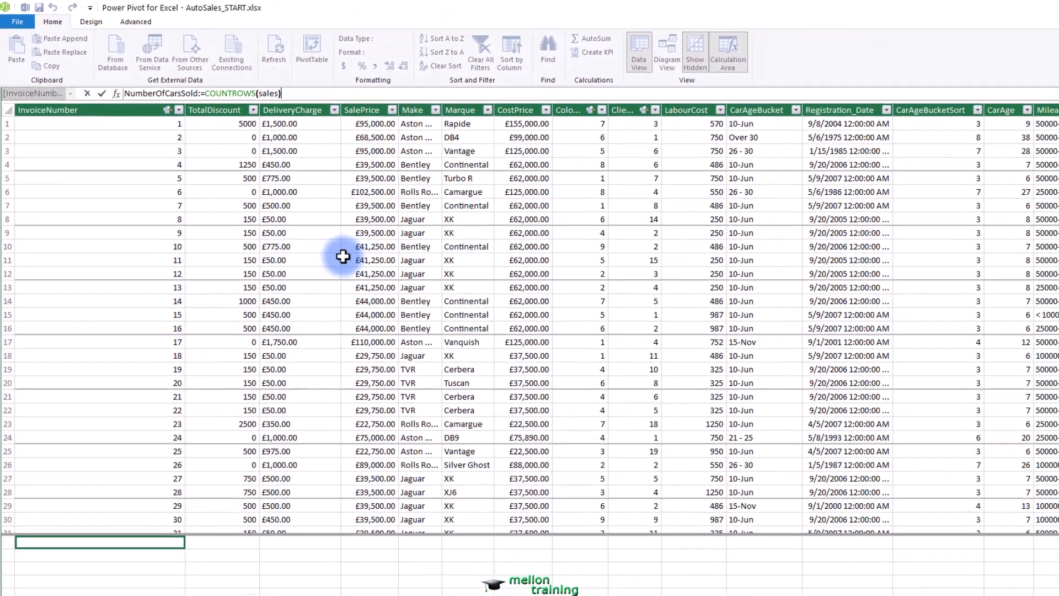
Step: Commit the NumberOfCarsSold measure so it evaluates to 42
key(Return)
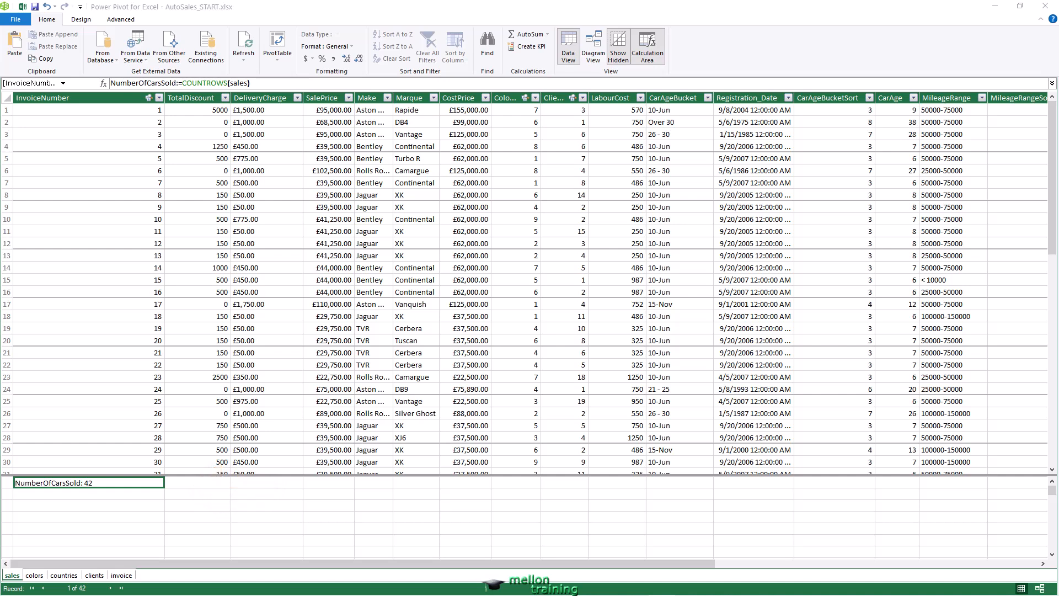
mouse_move(14, 47)
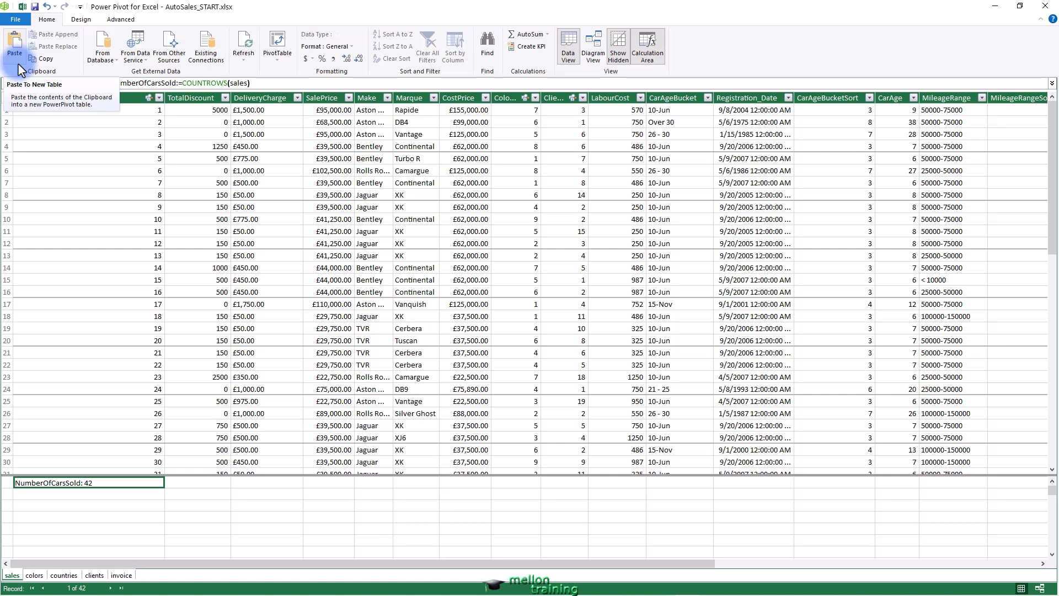
mouse_move(27, 210)
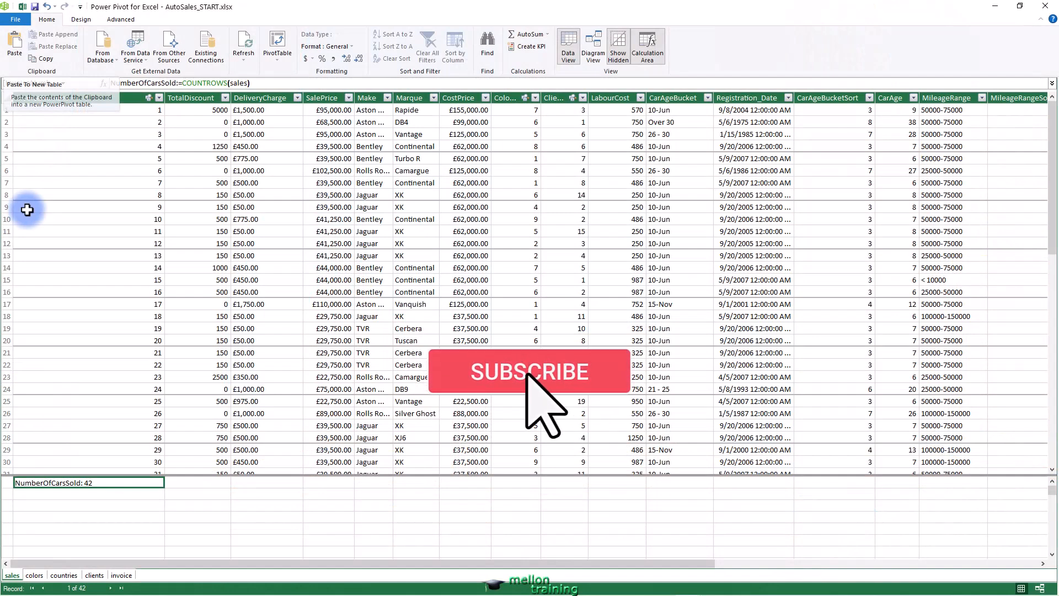
mouse_move(503, 429)
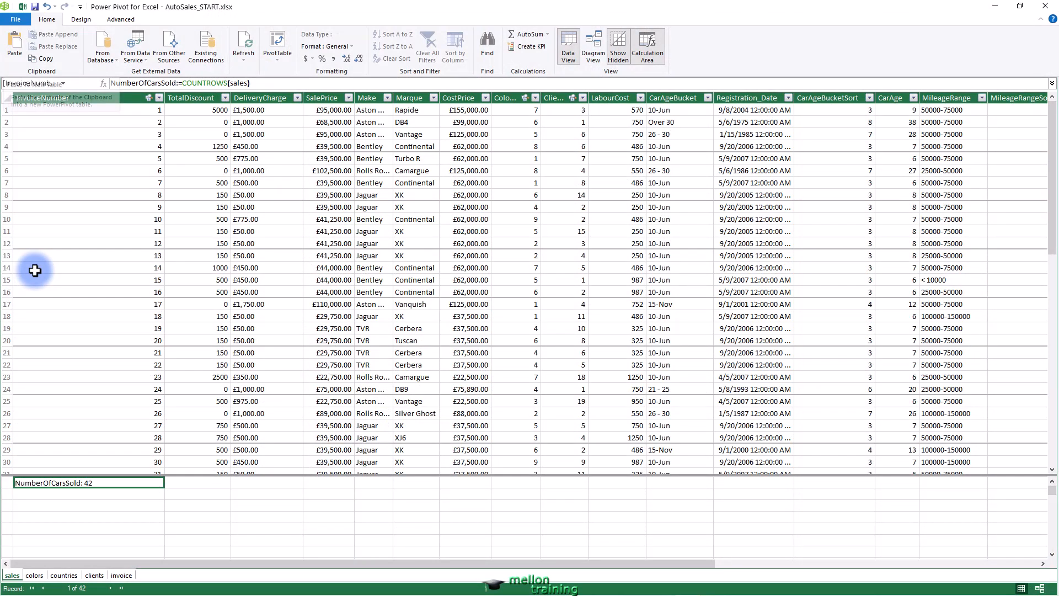
mouse_move(56, 327)
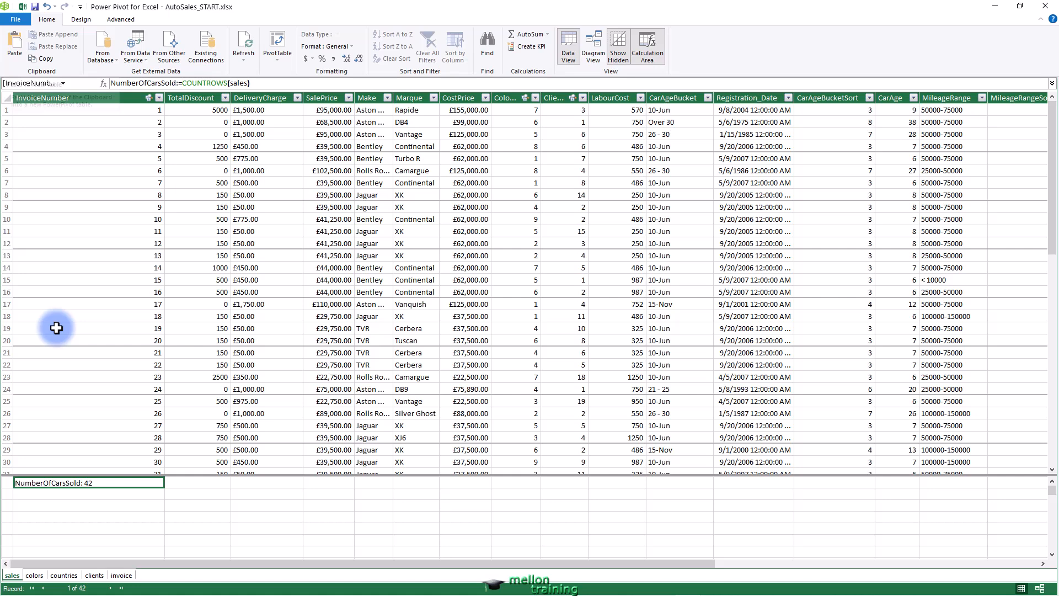
mouse_move(77, 417)
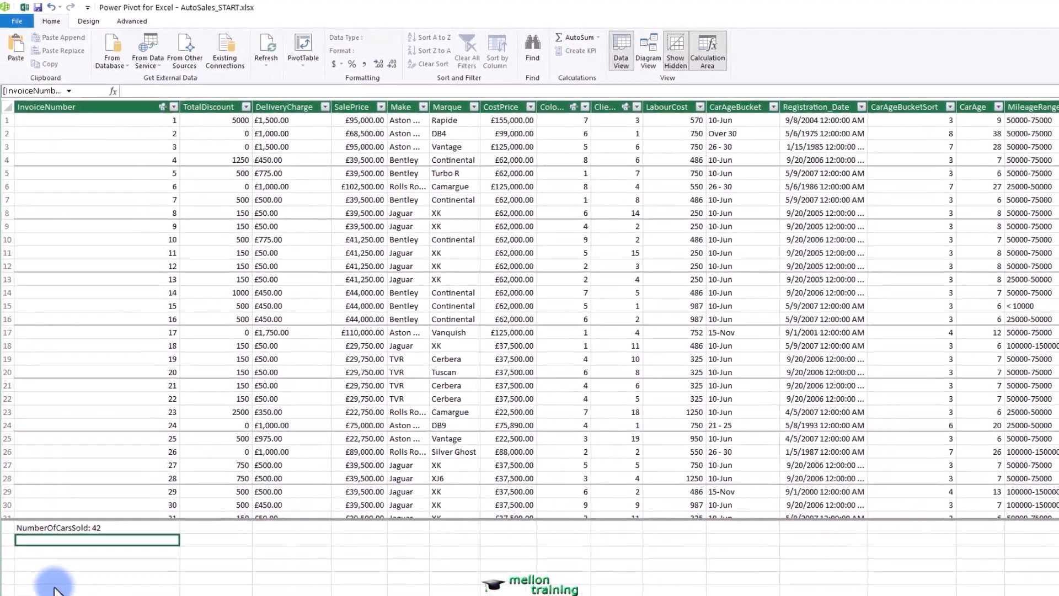
Step: Enter the measure TotalSales:=SUM([CostPrice]), evaluating to 2389015
text(To)
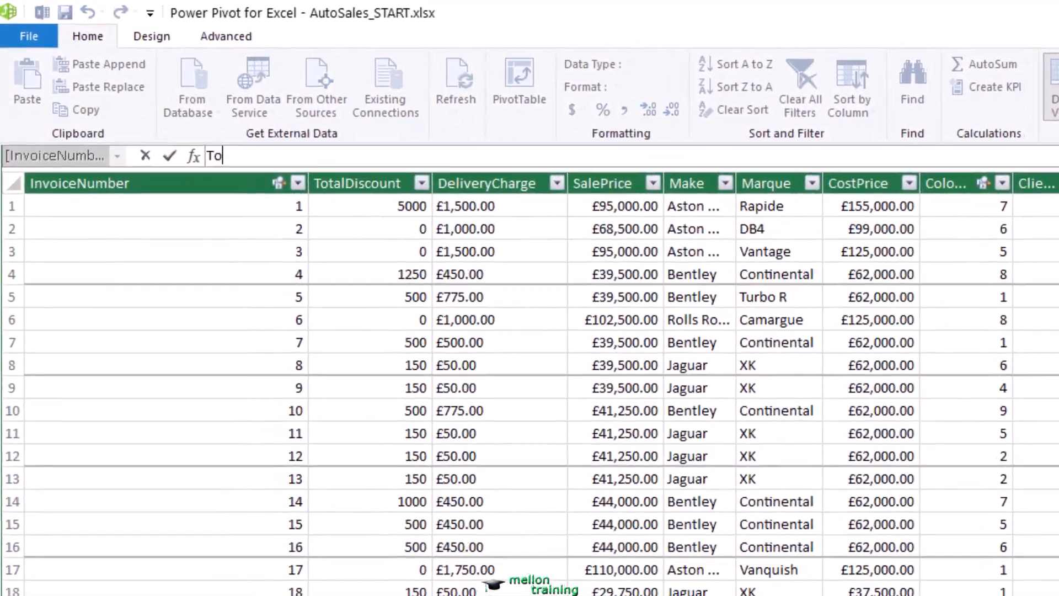
text(talSales)
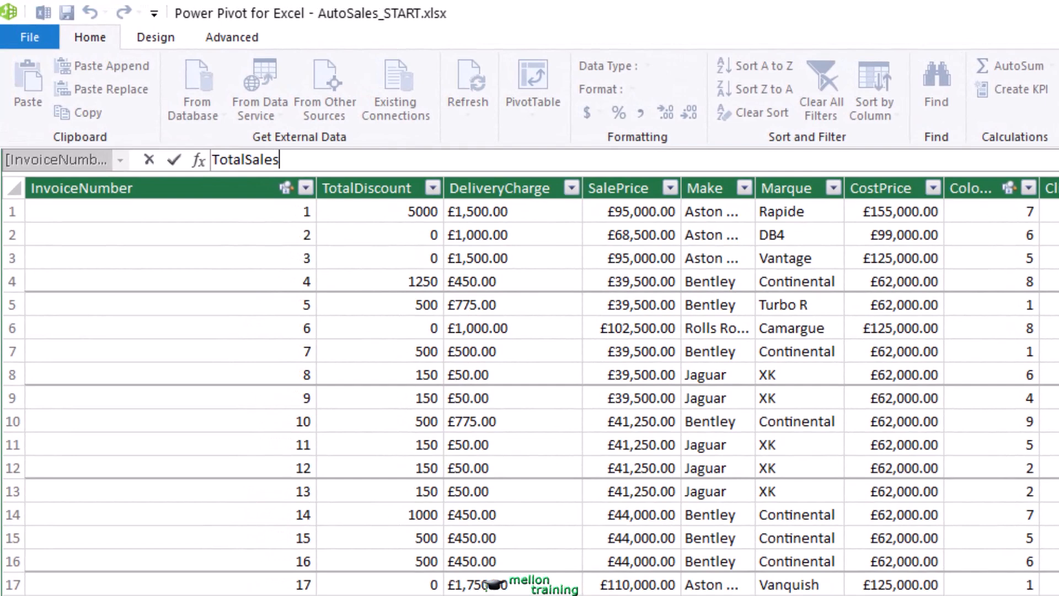
text(:=)
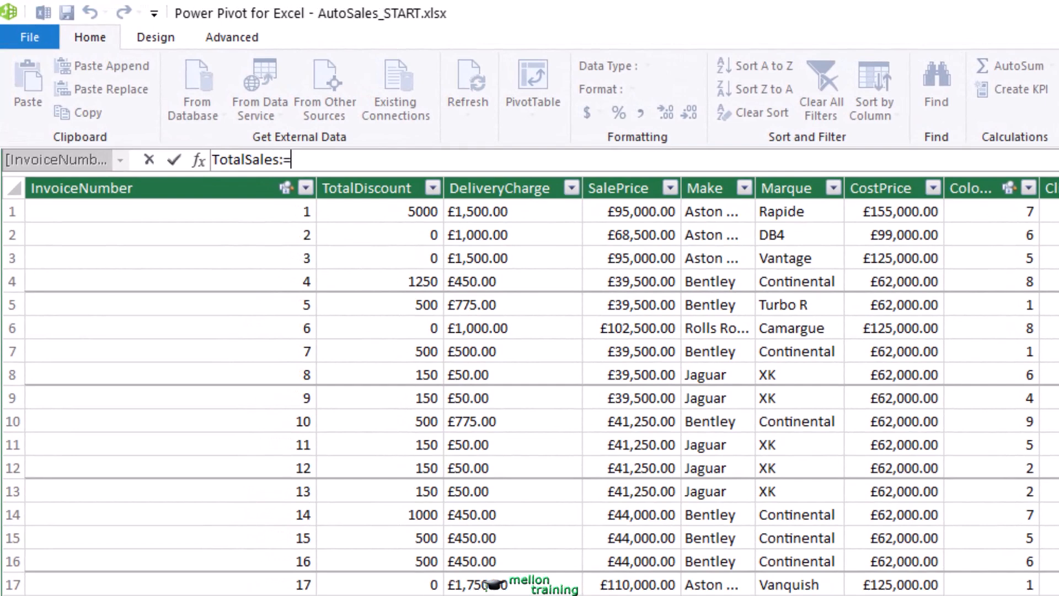
text(SUM()
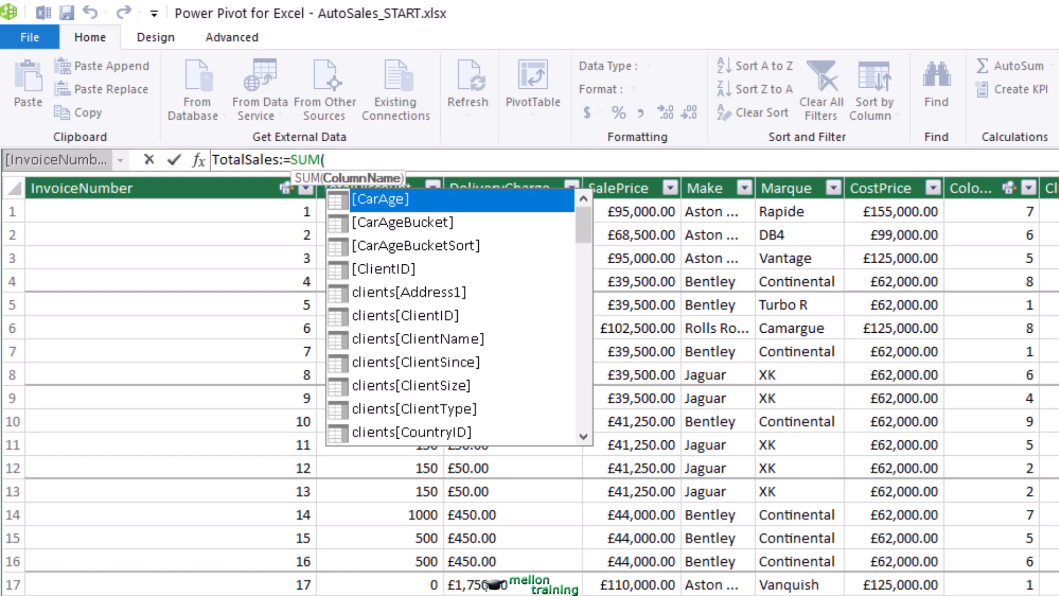
text([)
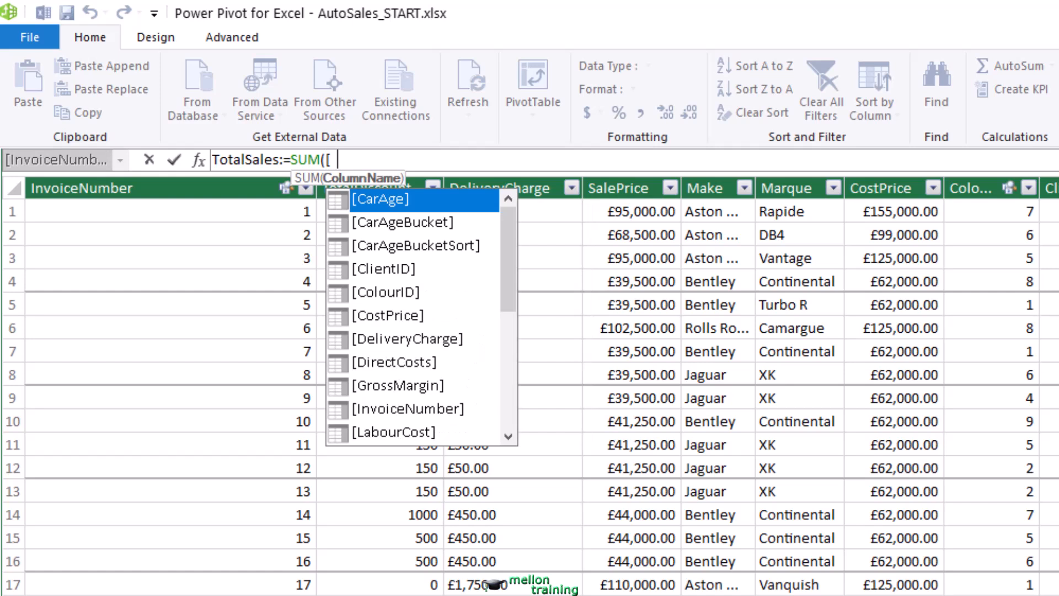
text(cost)
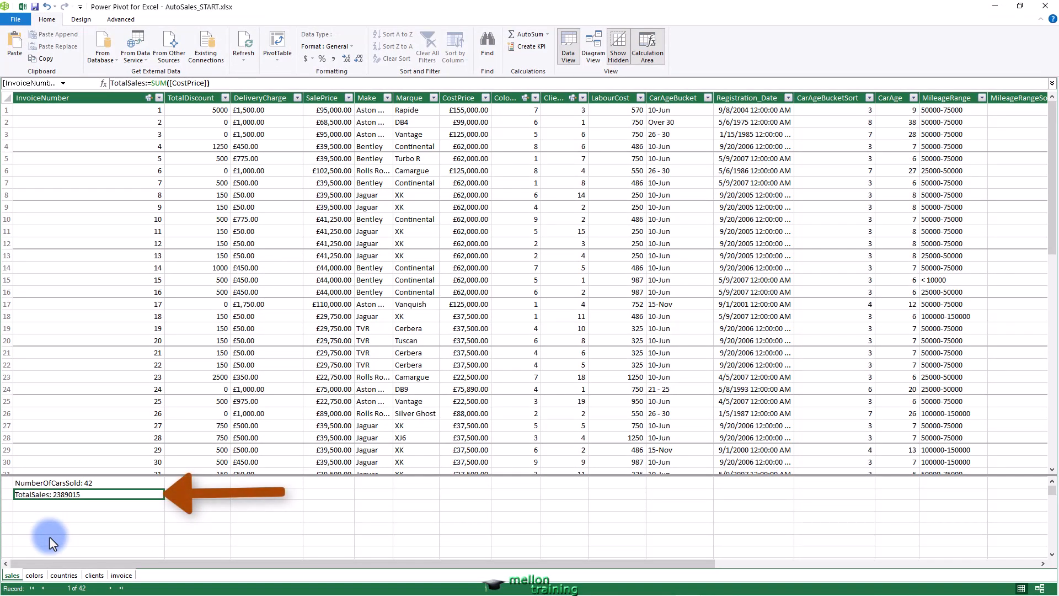
mouse_move(239, 494)
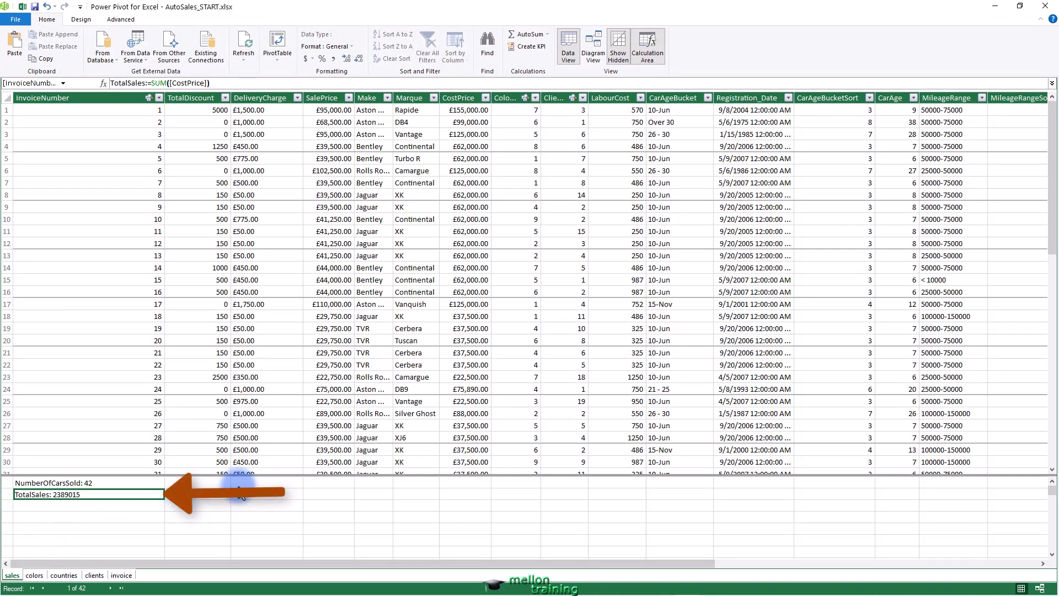
Step: Format TotalSales as pound currency with no decimals, reading £2,389,015
click(354, 46)
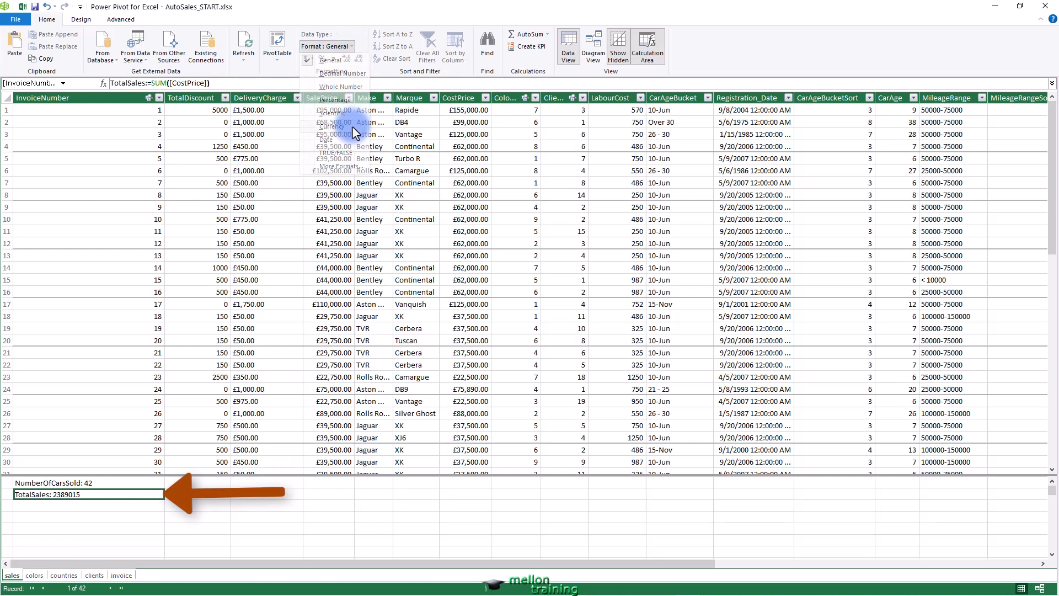
click(332, 127)
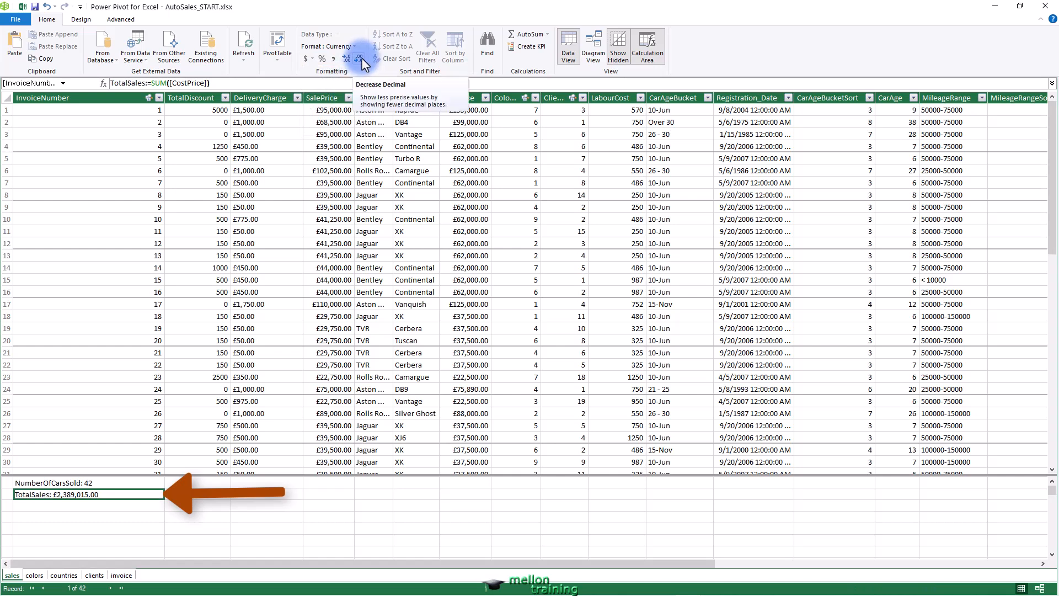
click(363, 58)
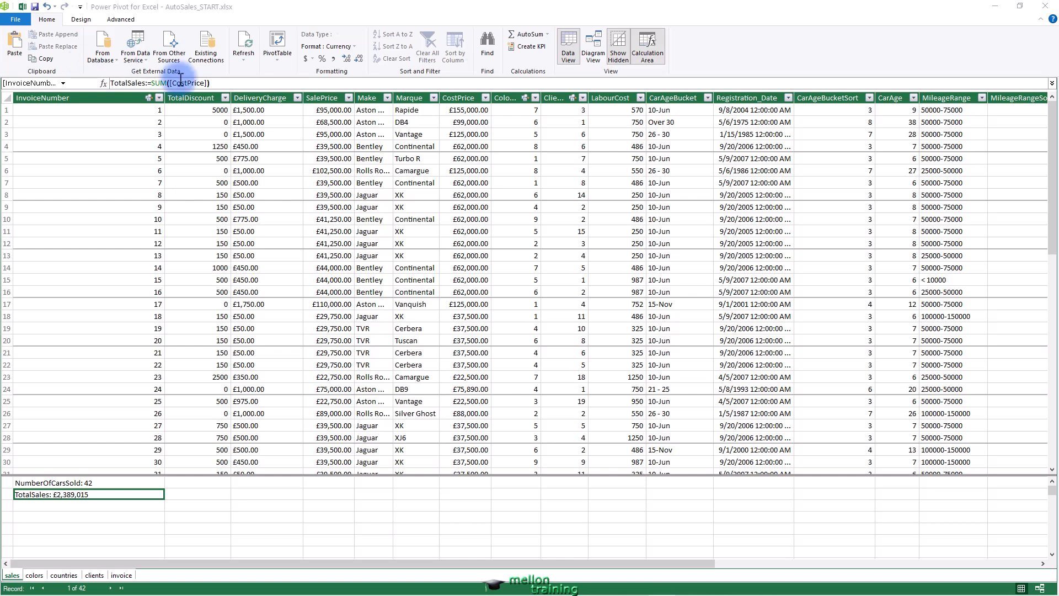
mouse_move(368, 22)
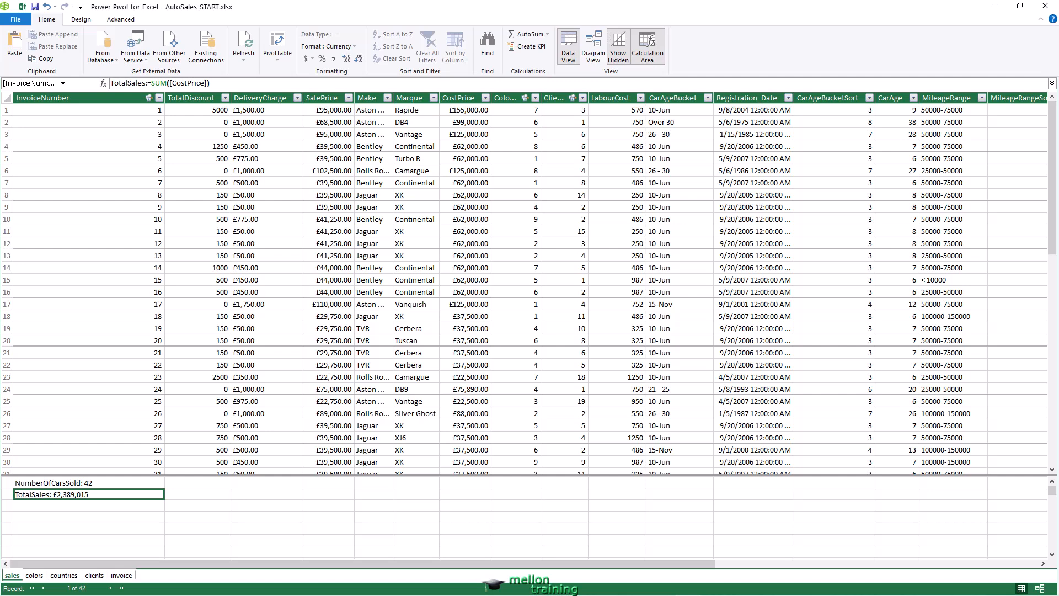
mouse_move(64, 522)
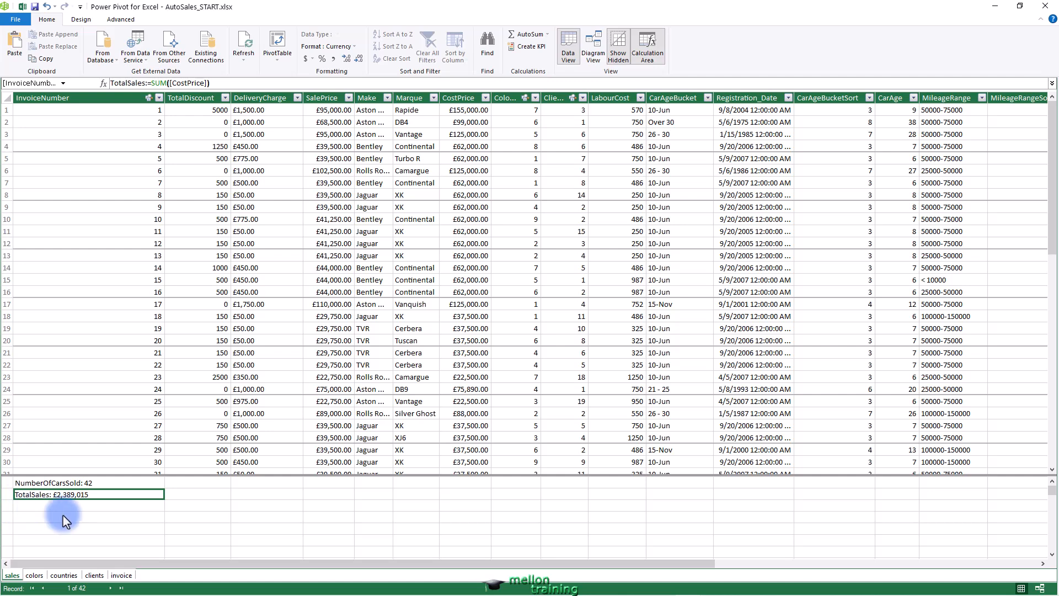
Step: Enter RatioNetMargin:=SUM([GrossMargin])/SUM([SalePrice]) below TotalSales, giving about -0.212
click(88, 506)
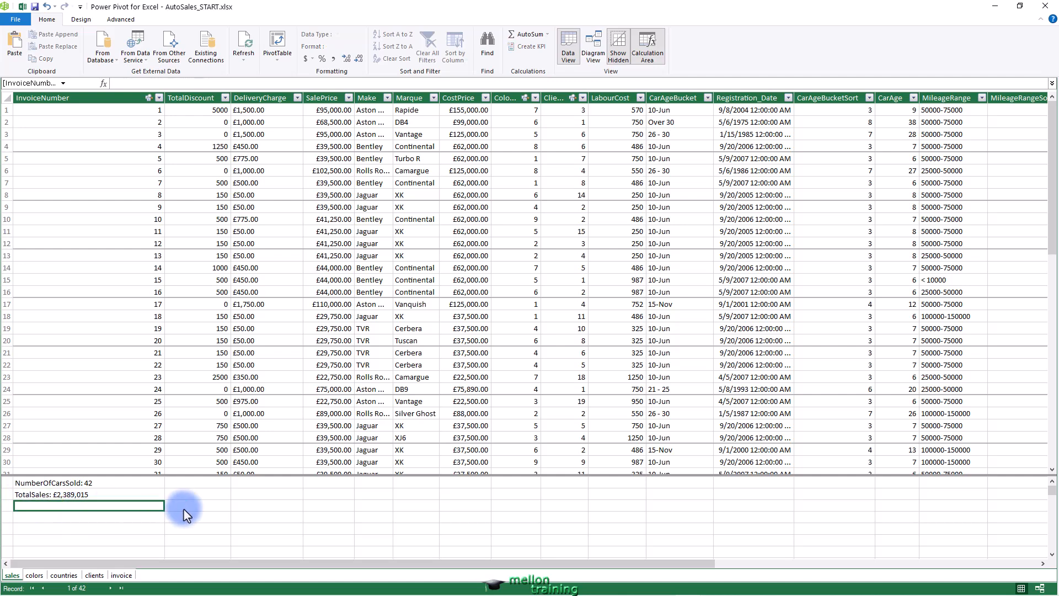
mouse_move(197, 511)
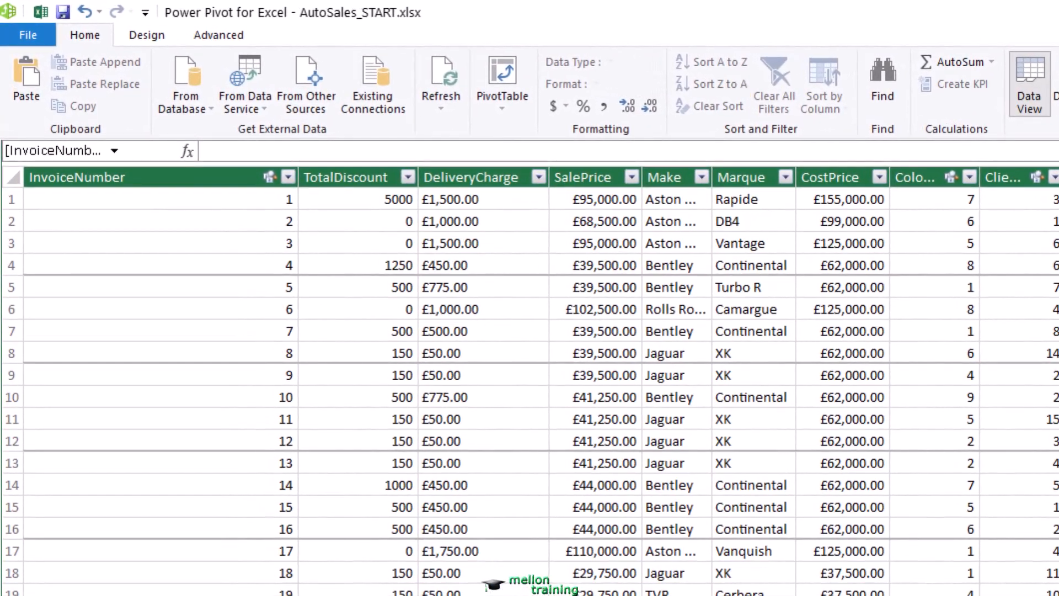
text(Rat)
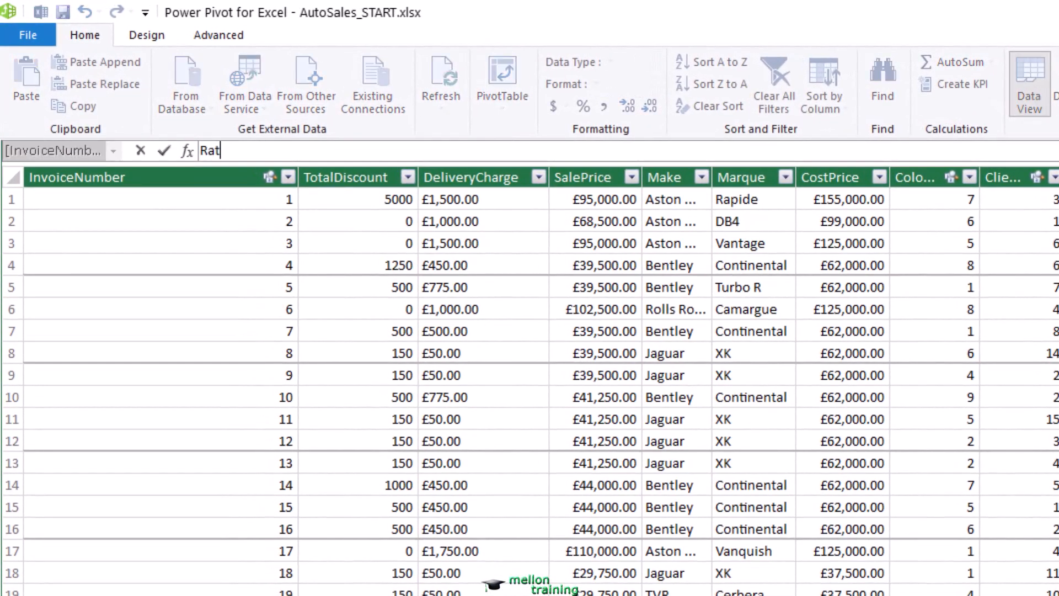
text(io)
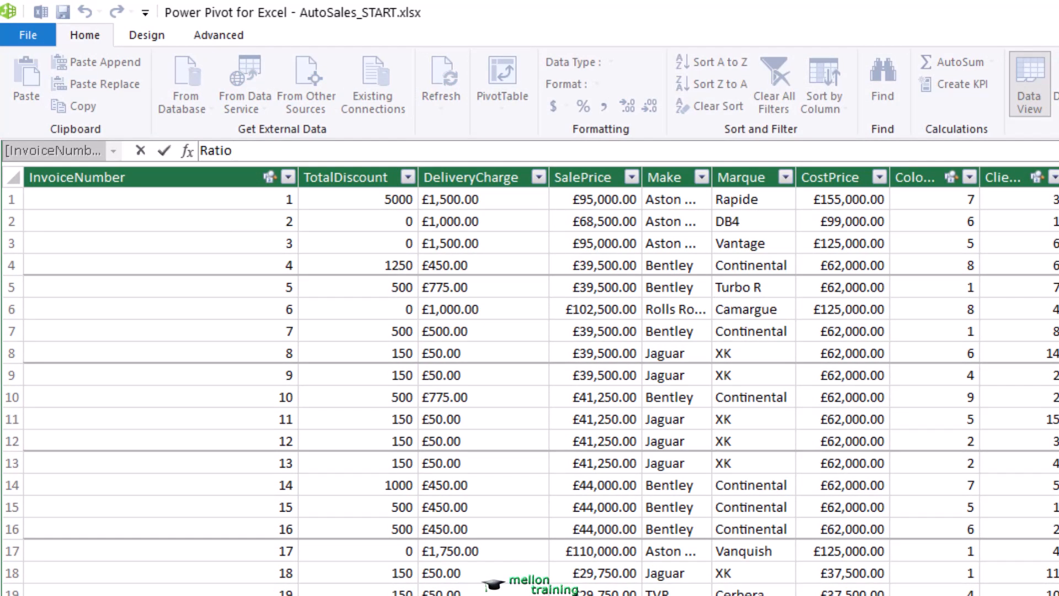
text(NetMa)
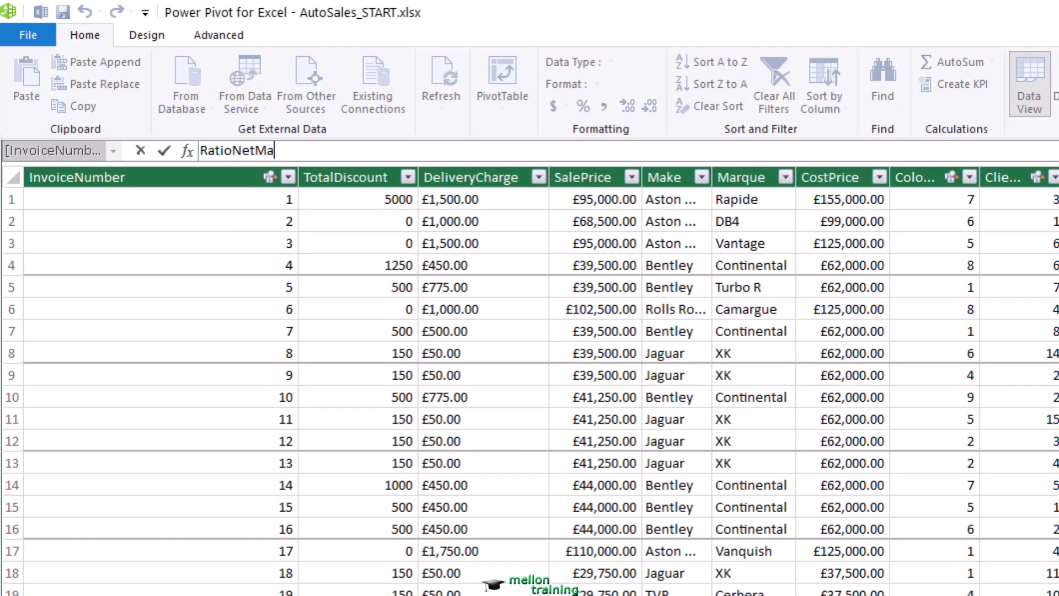
text(rgin:)
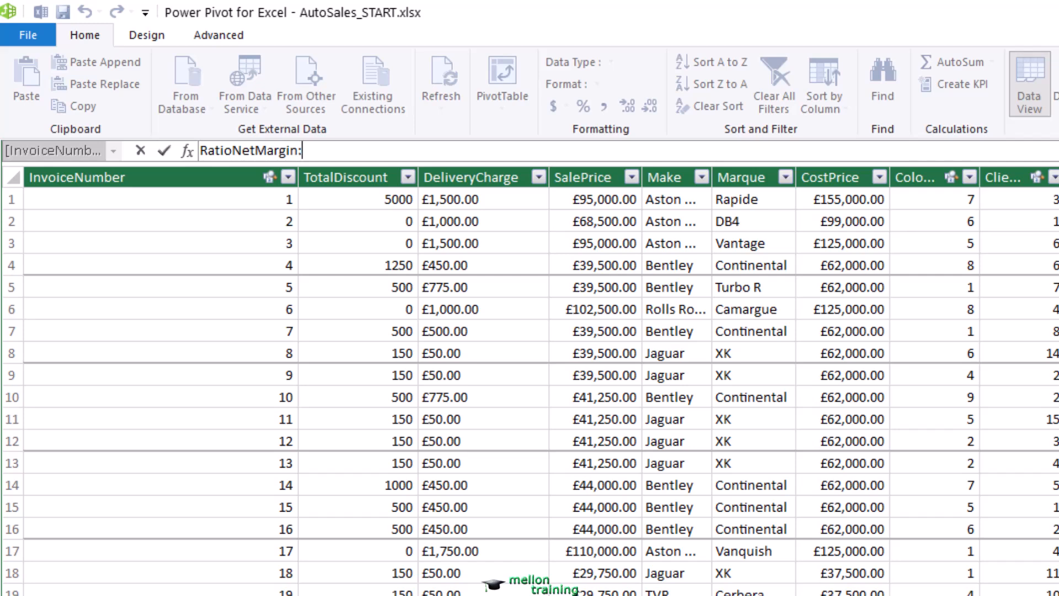
text(=SU)
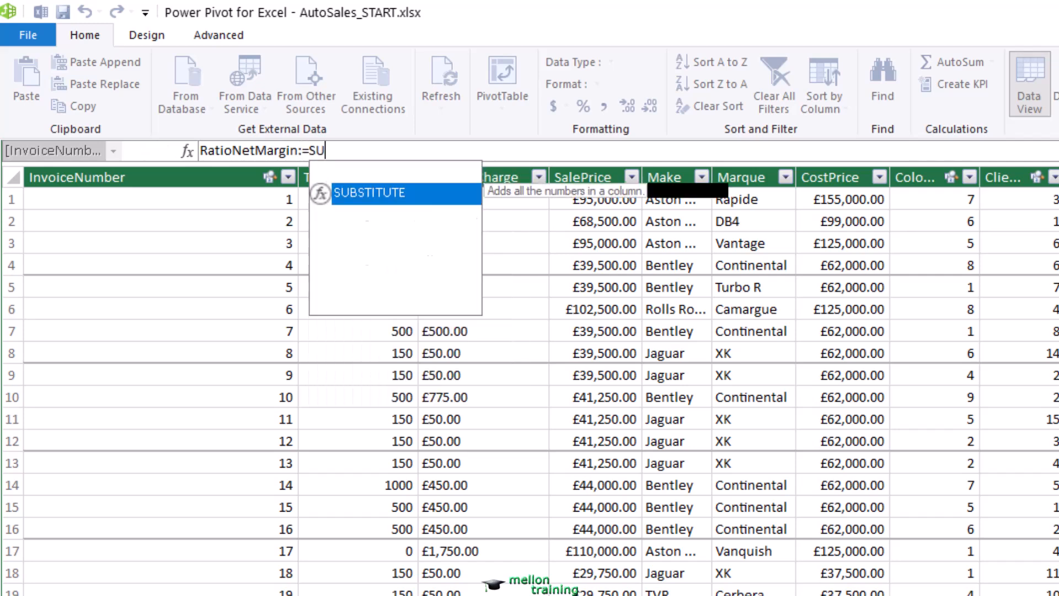
text(M()
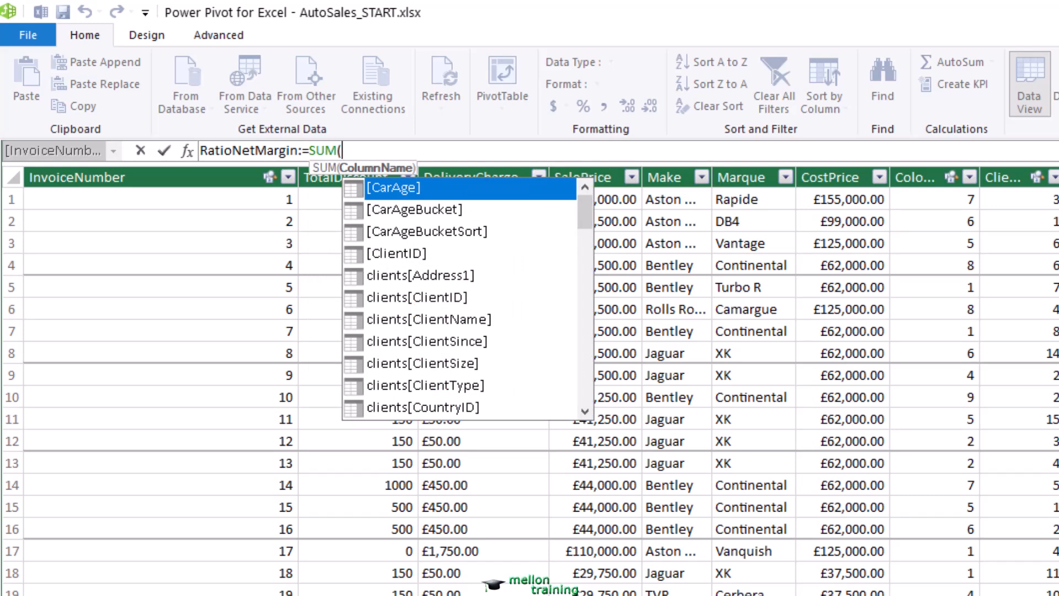
text([GrossMargin])
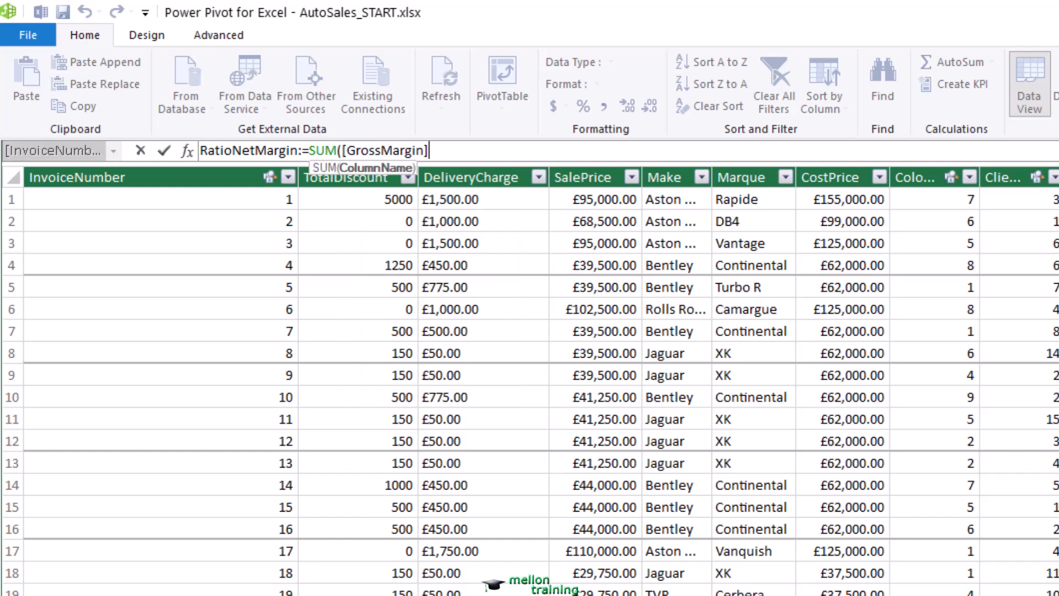
text()/)
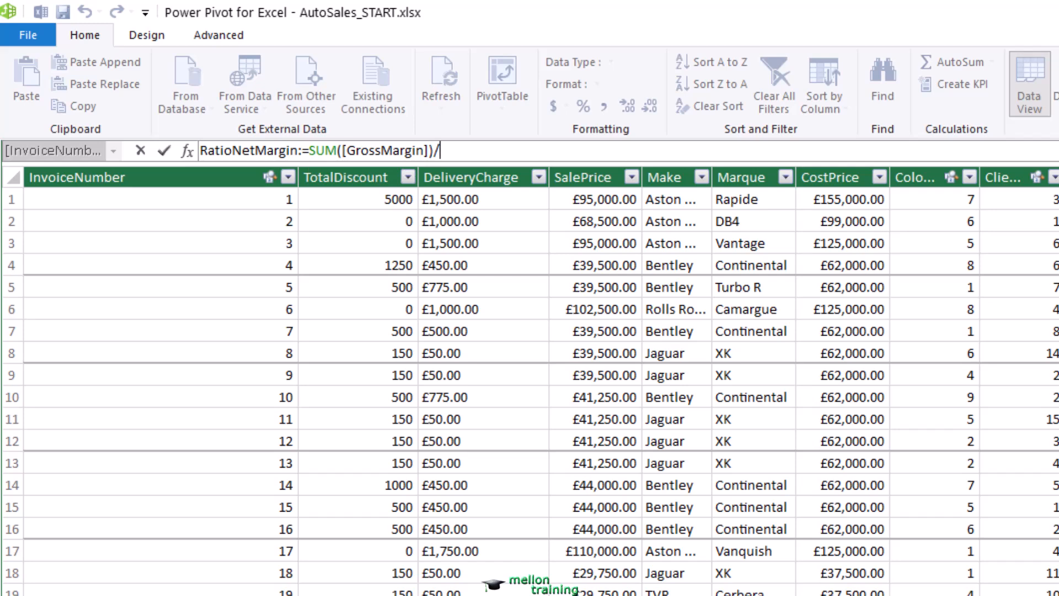
text(SUM([)
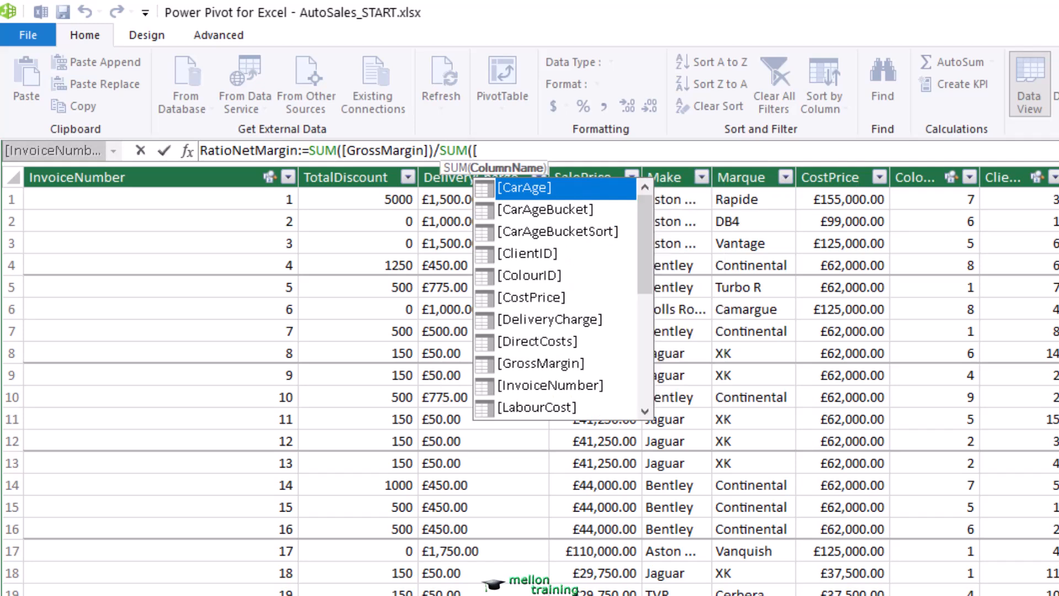
text(Sale)
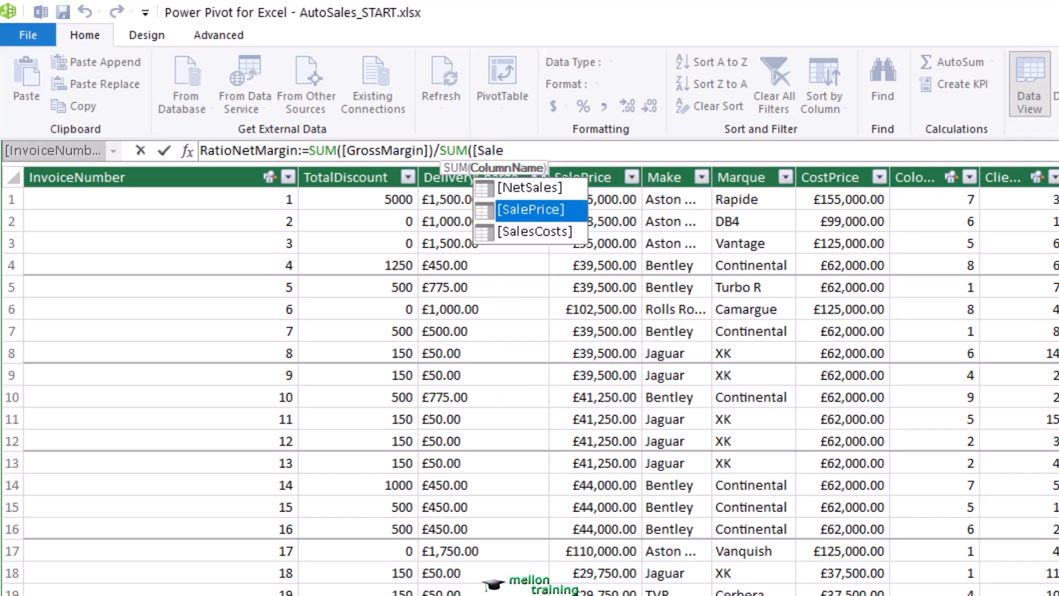
click(532, 210)
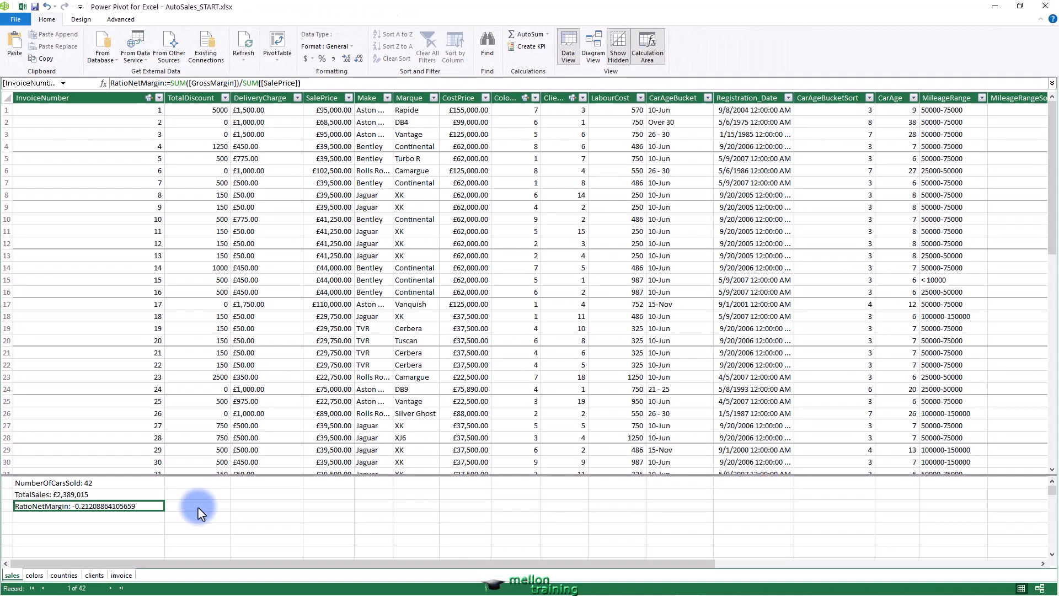
mouse_move(435, 387)
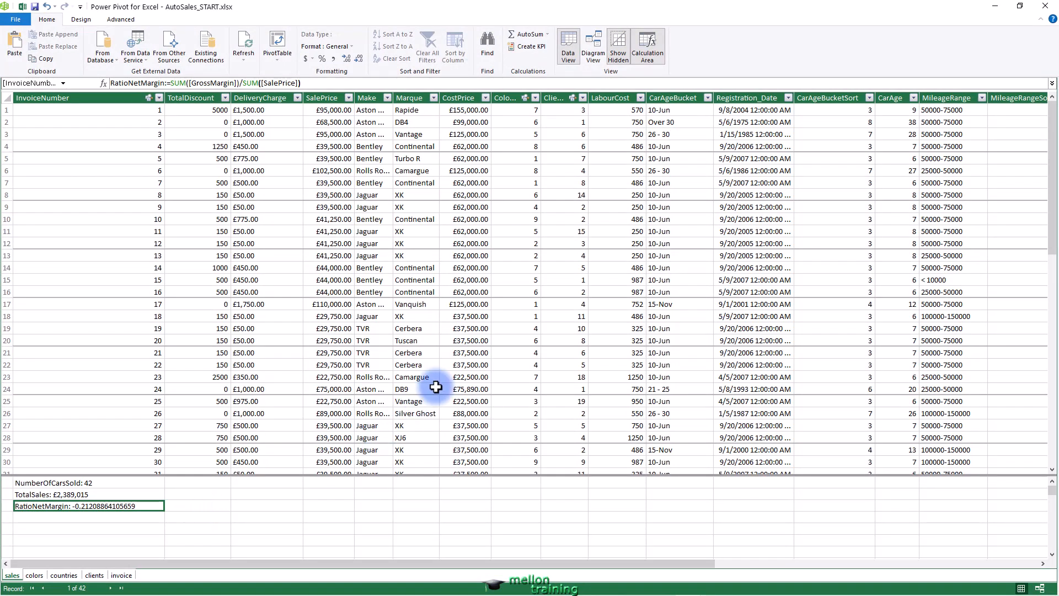
Step: Format RatioNetMargin as Percentage so it reads -21.21%
click(328, 46)
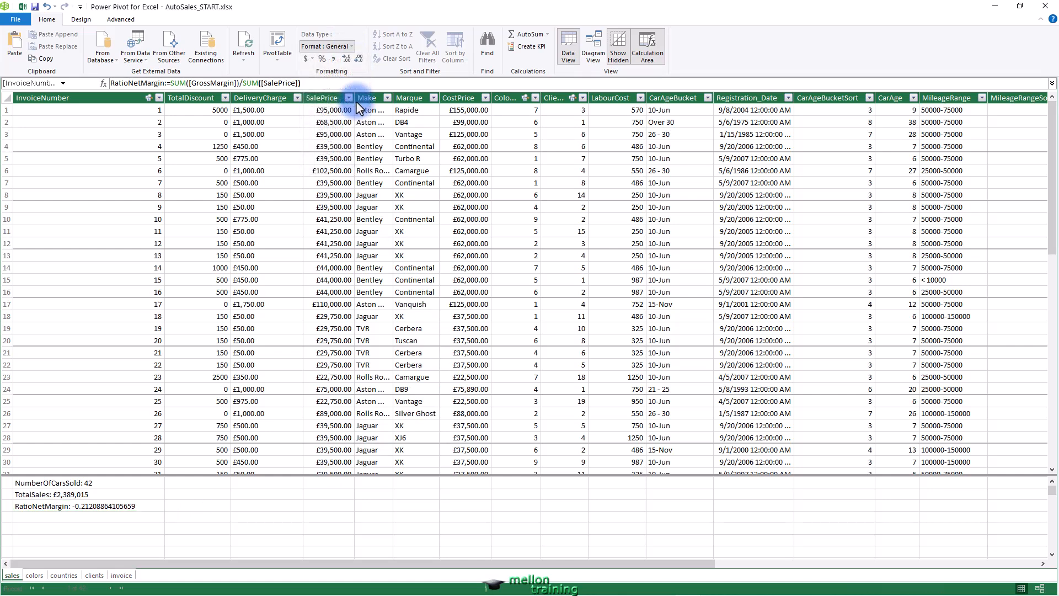
click(322, 59)
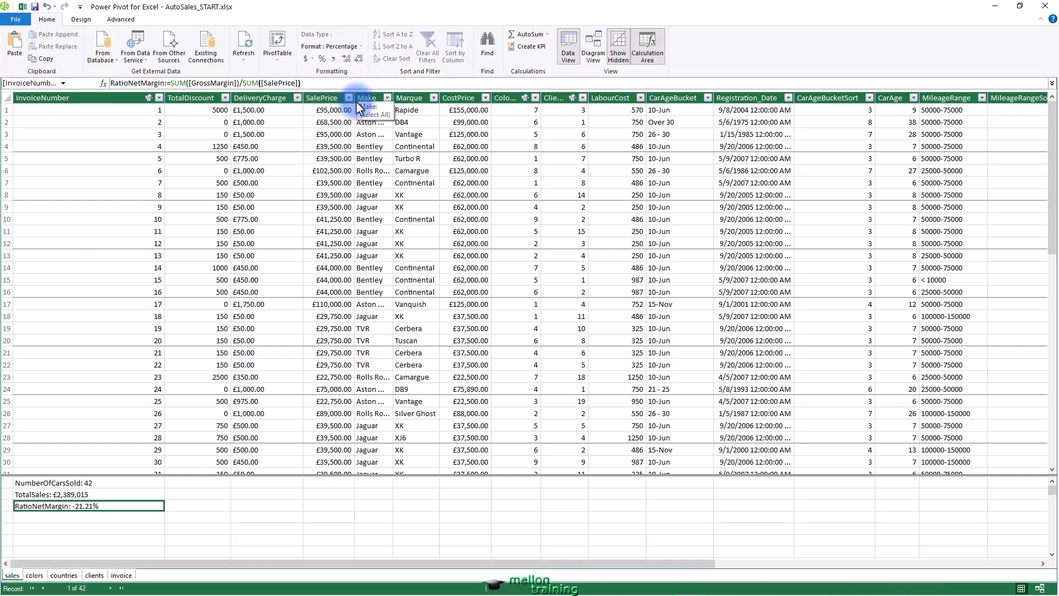